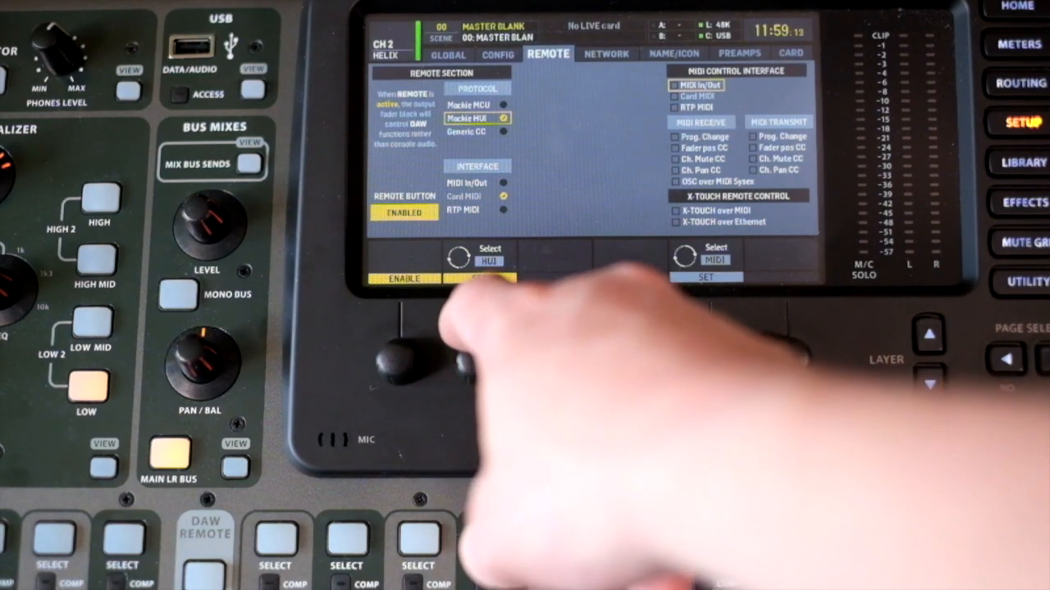
Choose Mackie HUI as the X32 DAW remote protocol over MIDI in/out.
{"action": "left_click", "coordinate": [475, 131]}
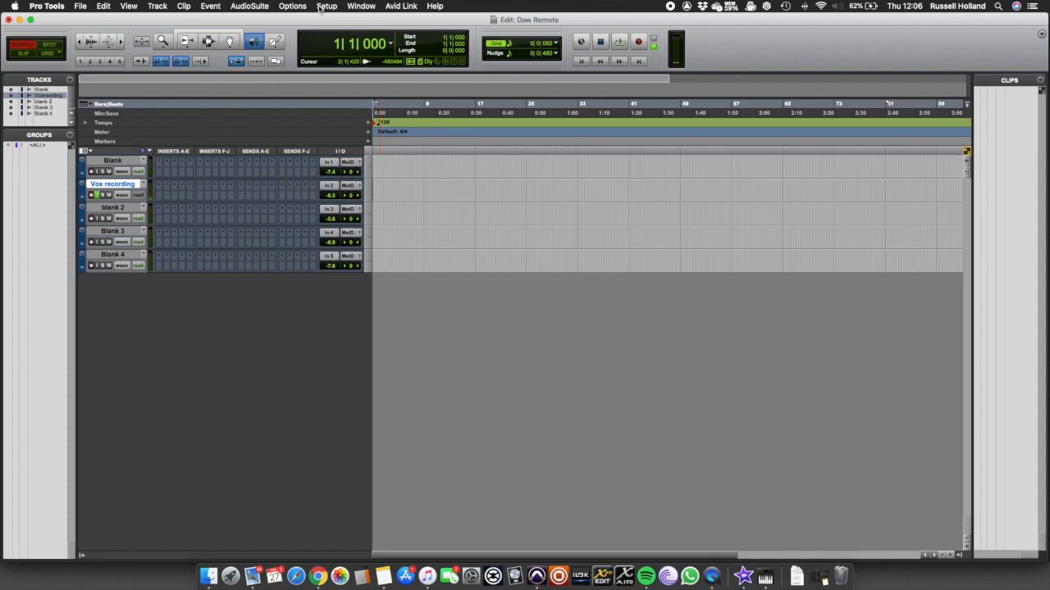
In Setup > Peripherals, make MIDI controller 1 a HUI receiving from and sending to X-USB.
{"action": "left_click", "coordinate": [327, 6]}
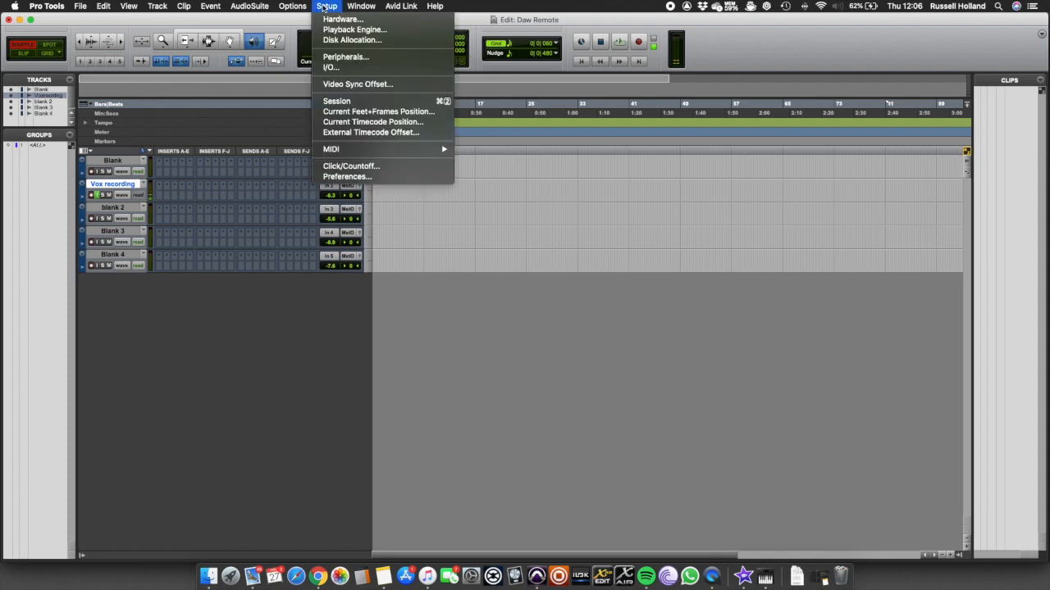
{"action": "mouse_move", "coordinate": [345, 55]}
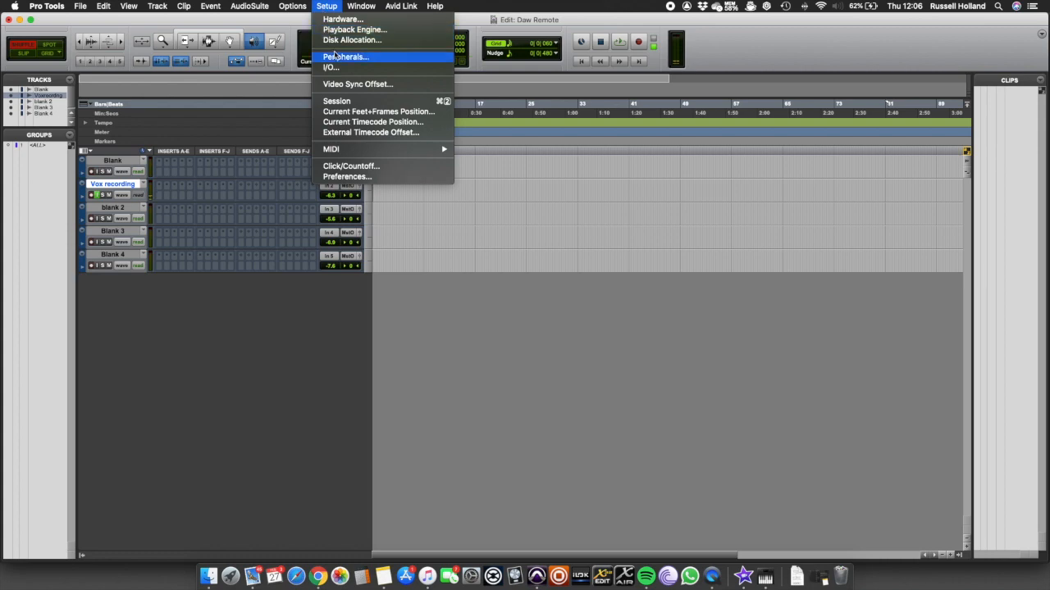
{"action": "left_click", "coordinate": [346, 56]}
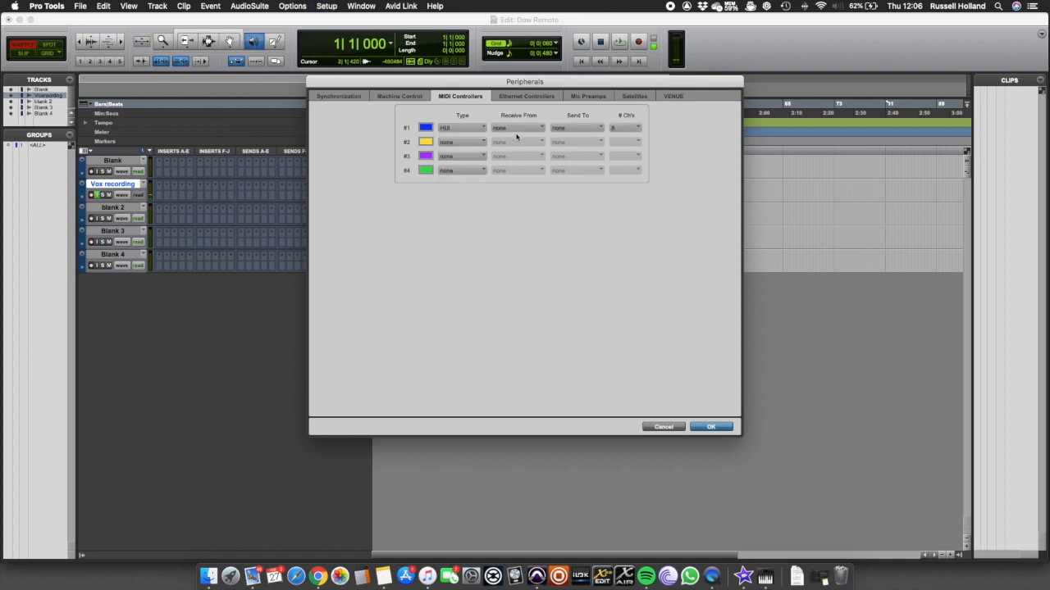
{"action": "left_click", "coordinate": [578, 128]}
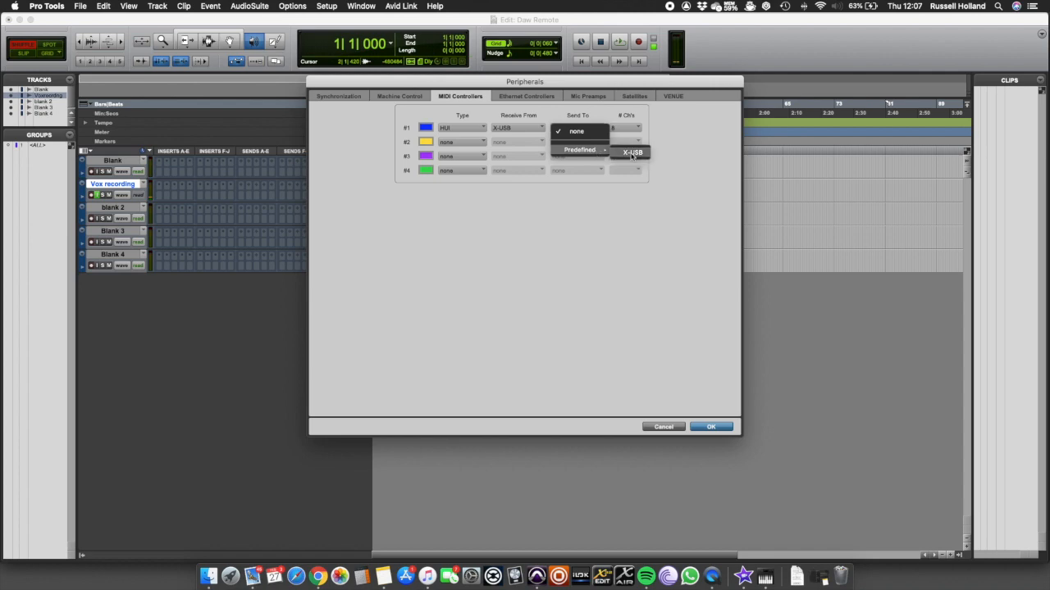
{"action": "left_click", "coordinate": [633, 153]}
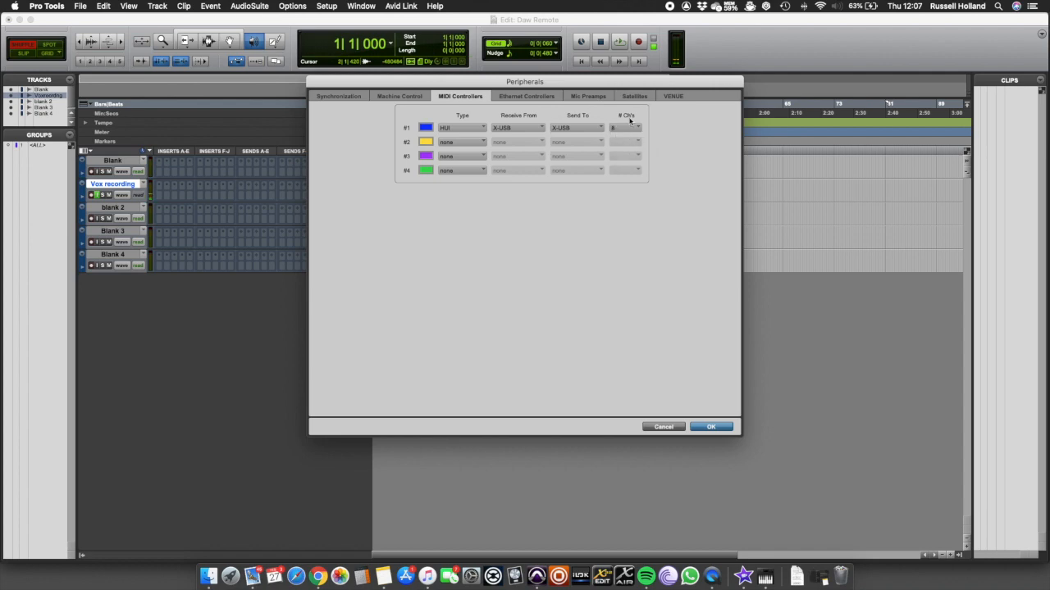
{"action": "left_click", "coordinate": [710, 427]}
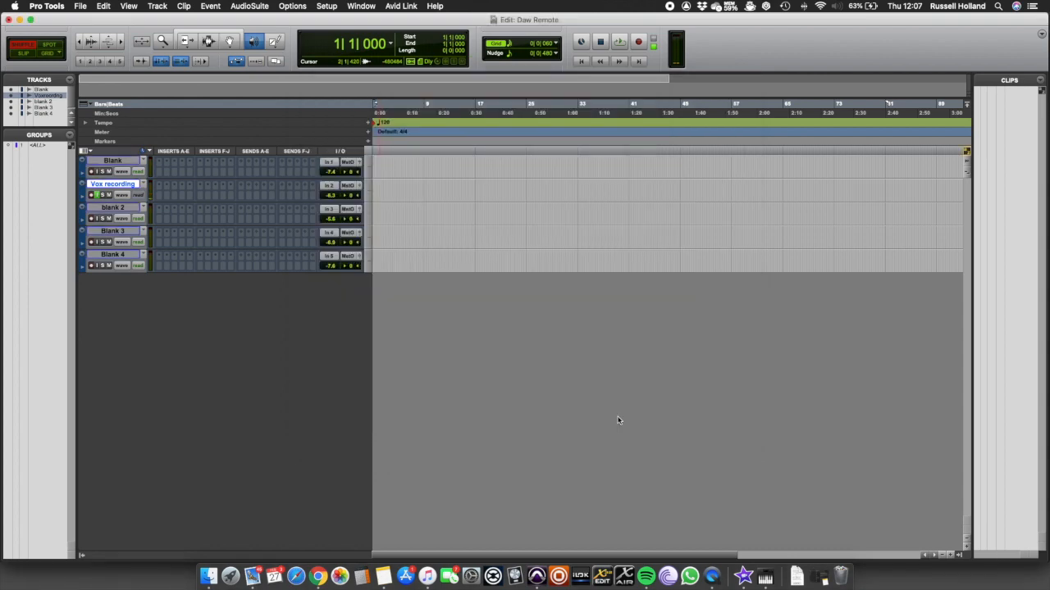
{"action": "double_click", "coordinate": [112, 184]}
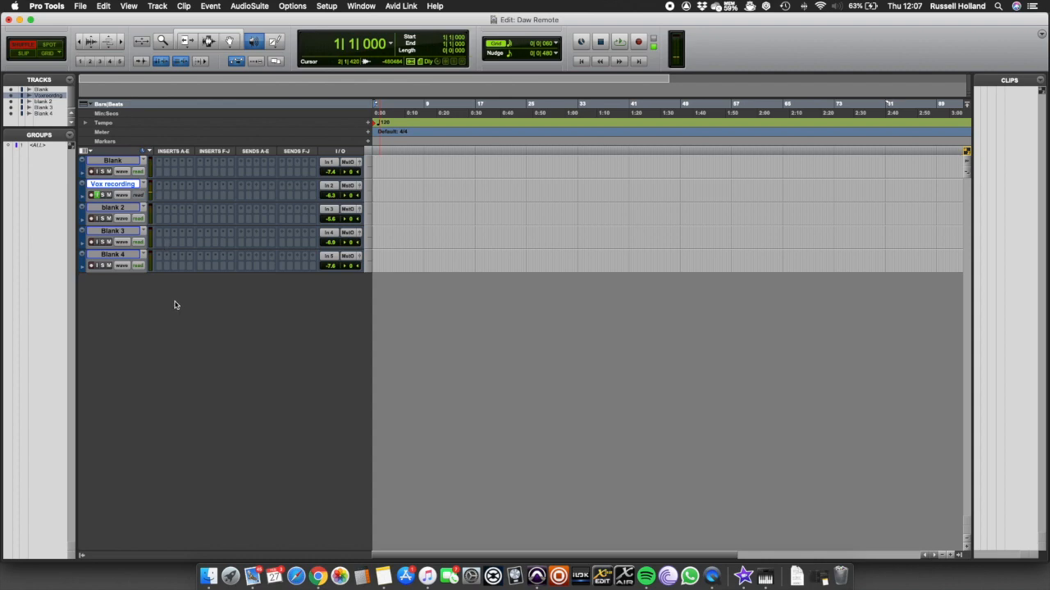
{"action": "mouse_move", "coordinate": [175, 302]}
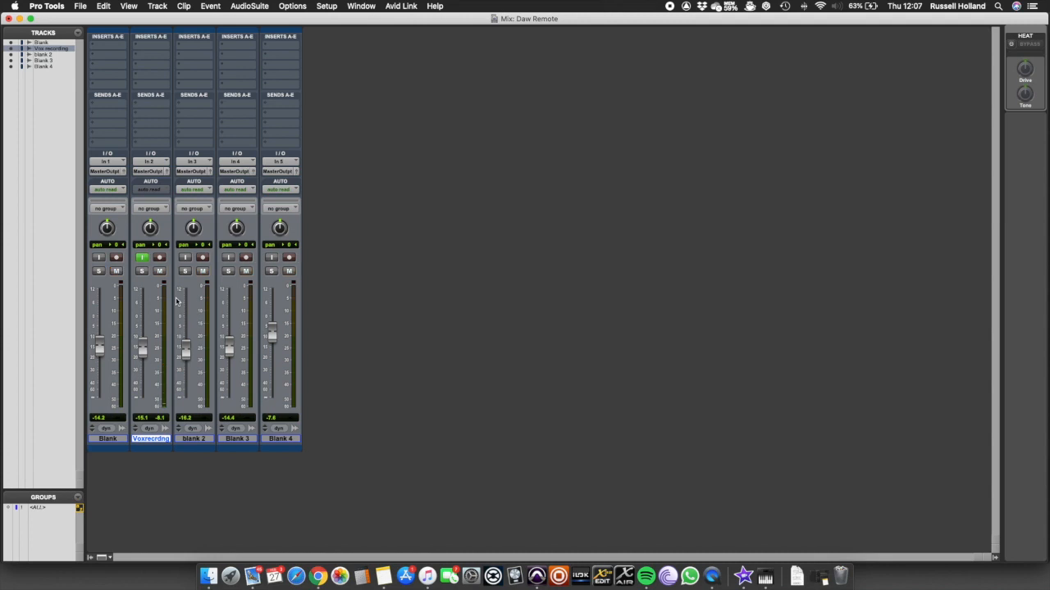
In the Mix window, work the track strips and engage the Blank track's mute.
{"action": "left_click", "coordinate": [183, 271]}
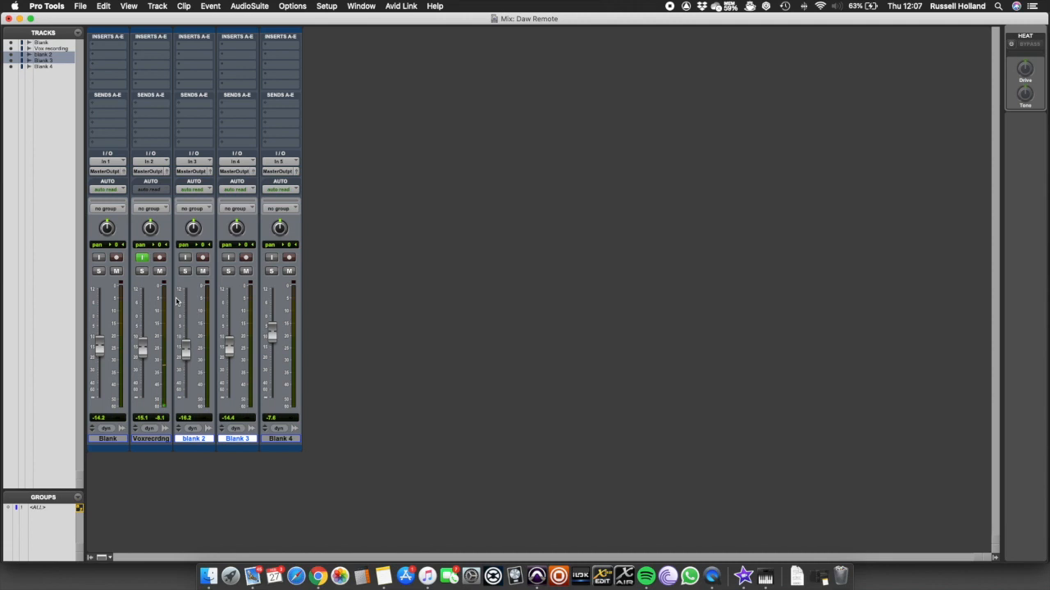
{"action": "left_click", "coordinate": [151, 439]}
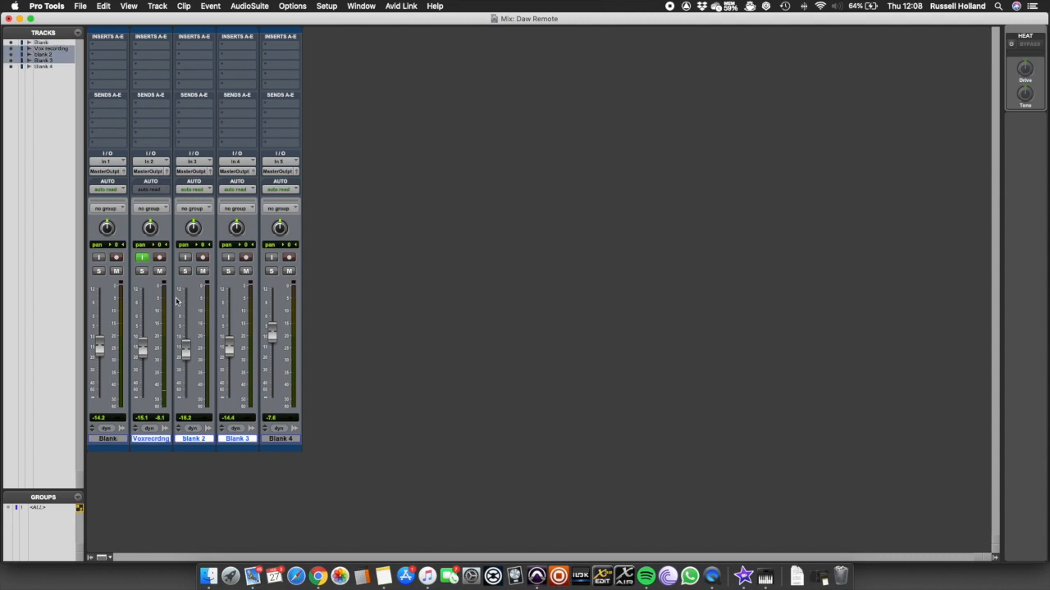
{"action": "left_click", "coordinate": [117, 271]}
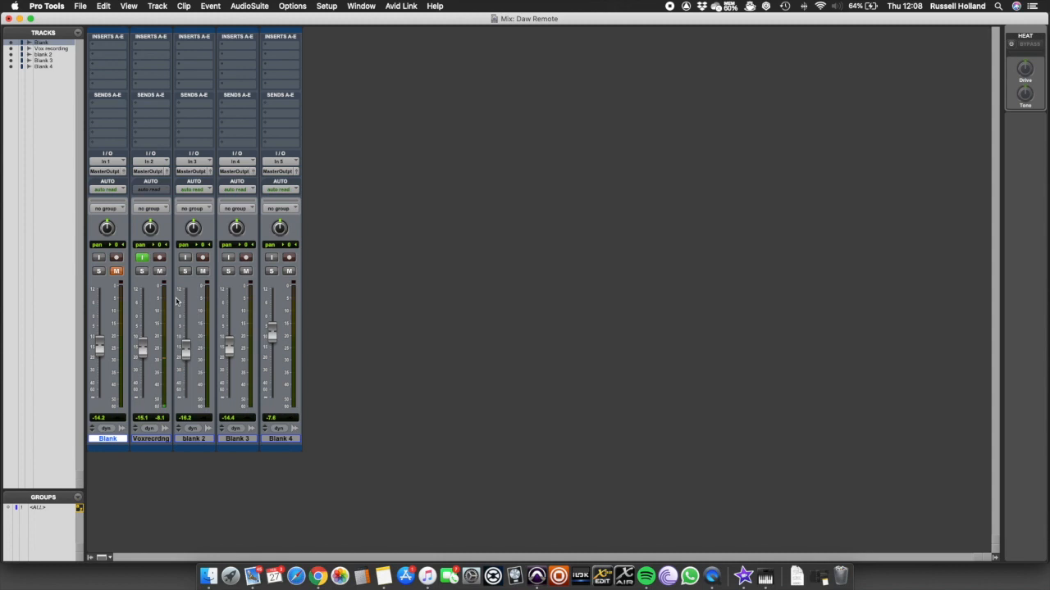